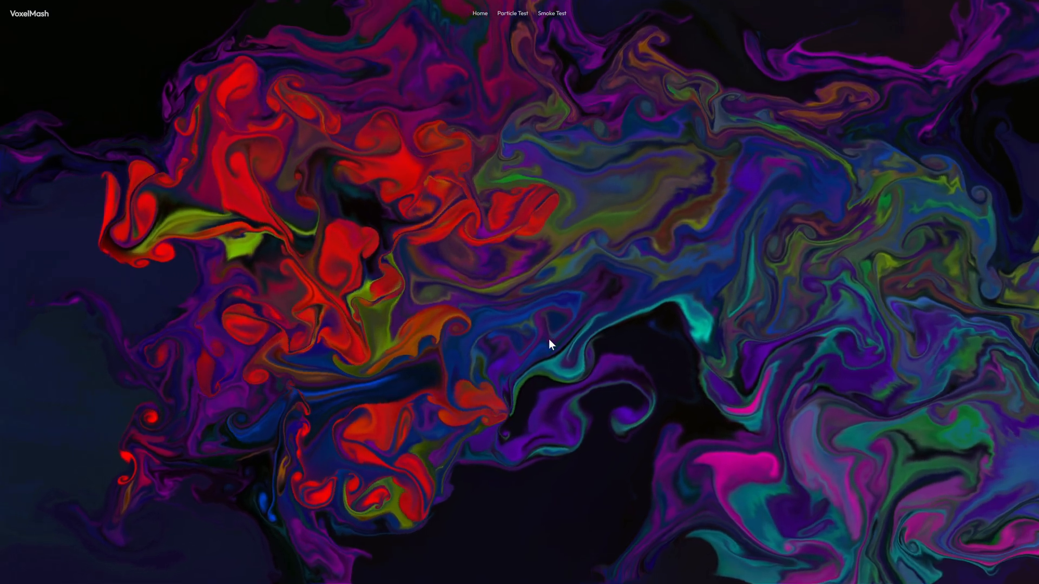
pyautogui.moveTo(301, 232)
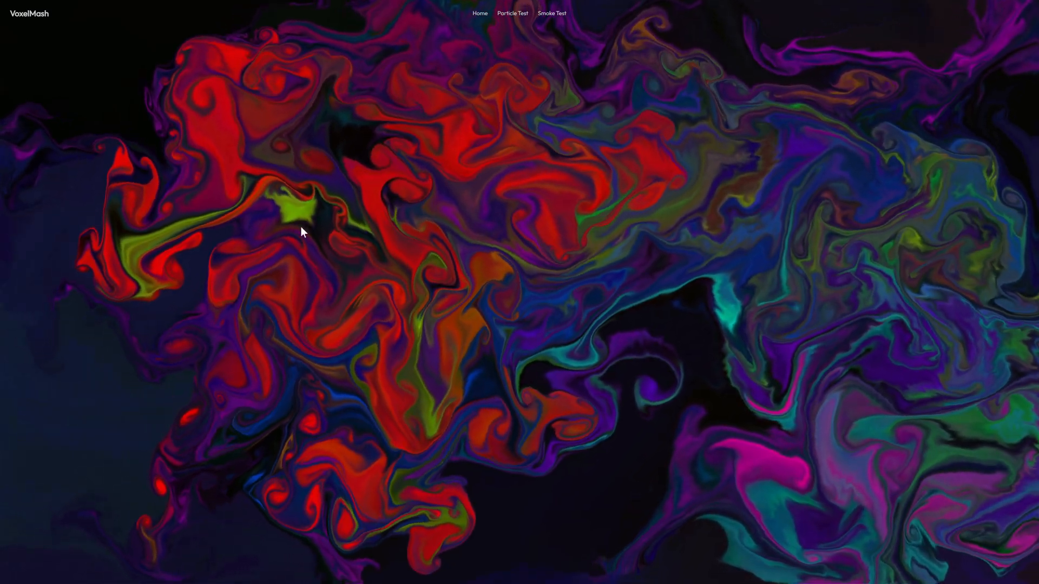